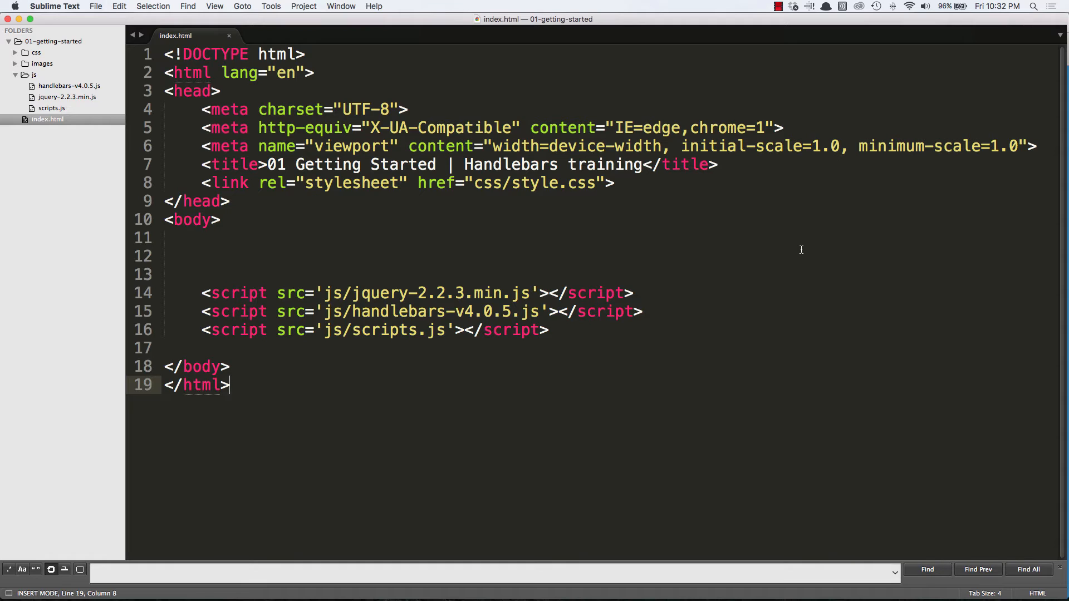
mouse_move(375, 289)
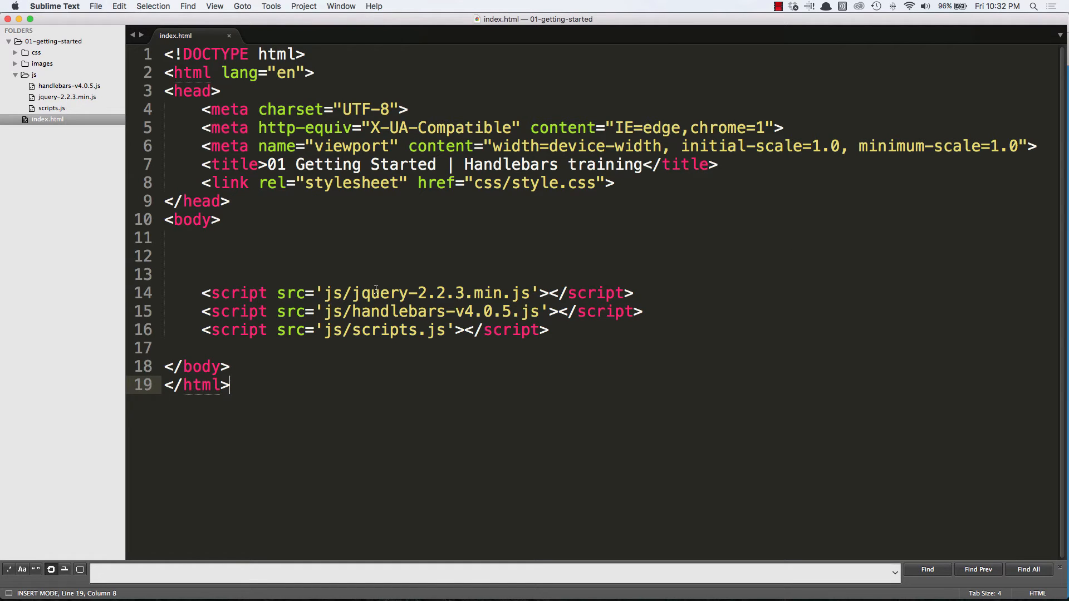
- Go to the Handlebars Installation page offering the 4.0.5 download and npm instructions
double_click(379, 294)
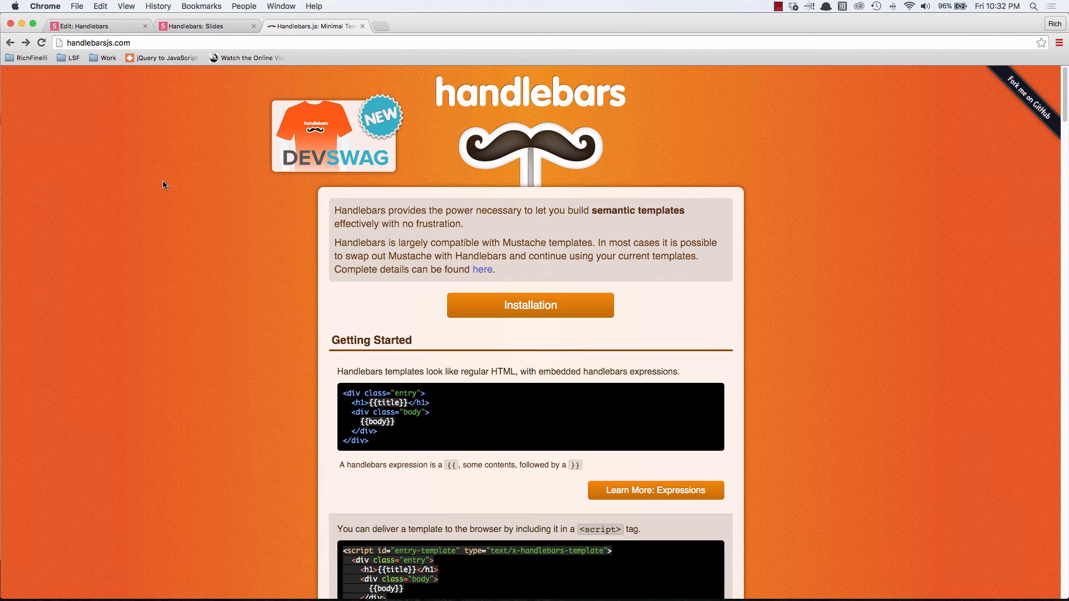
mouse_move(571, 318)
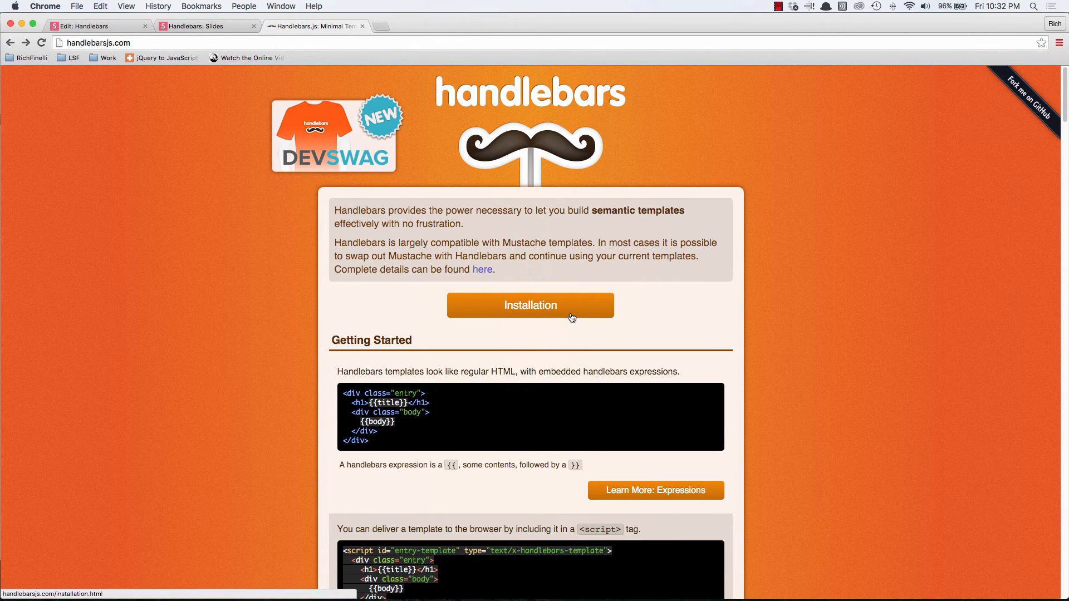
click(530, 305)
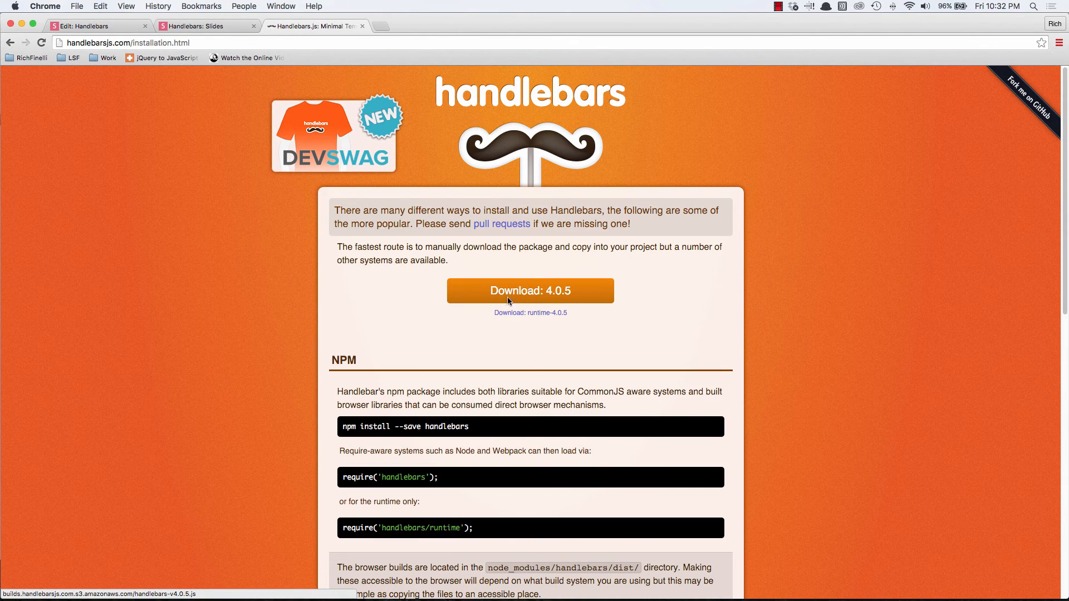
mouse_move(599, 308)
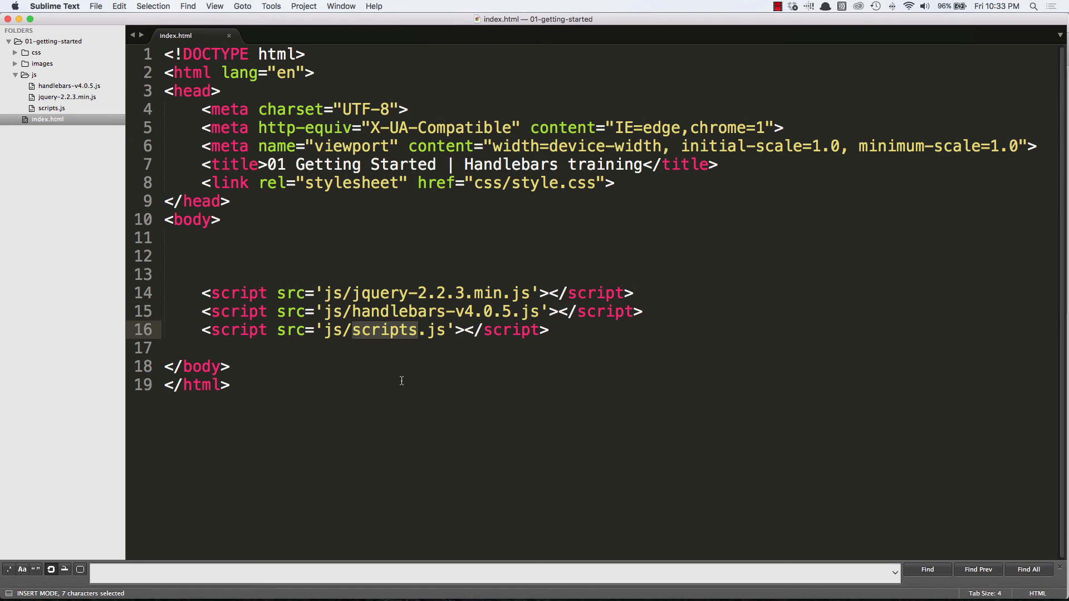
mouse_move(400, 347)
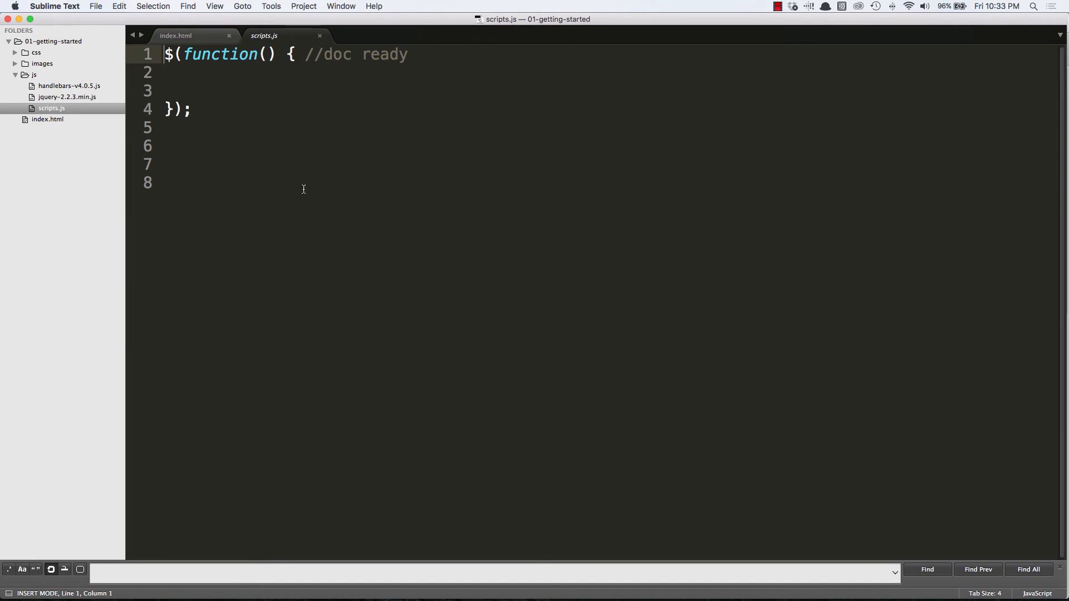
mouse_move(313, 194)
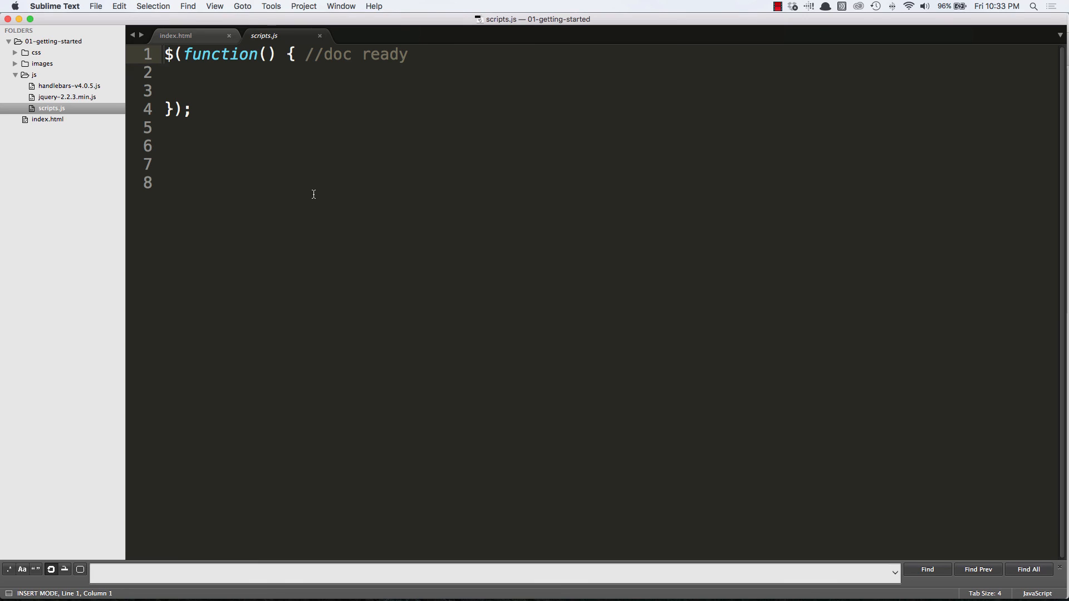